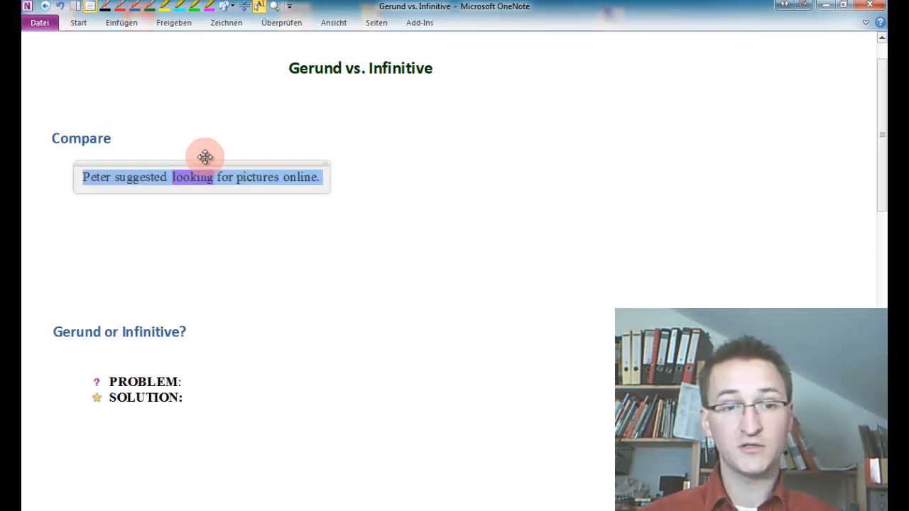
{"action": "mouse_move", "coordinate": [198, 110]}
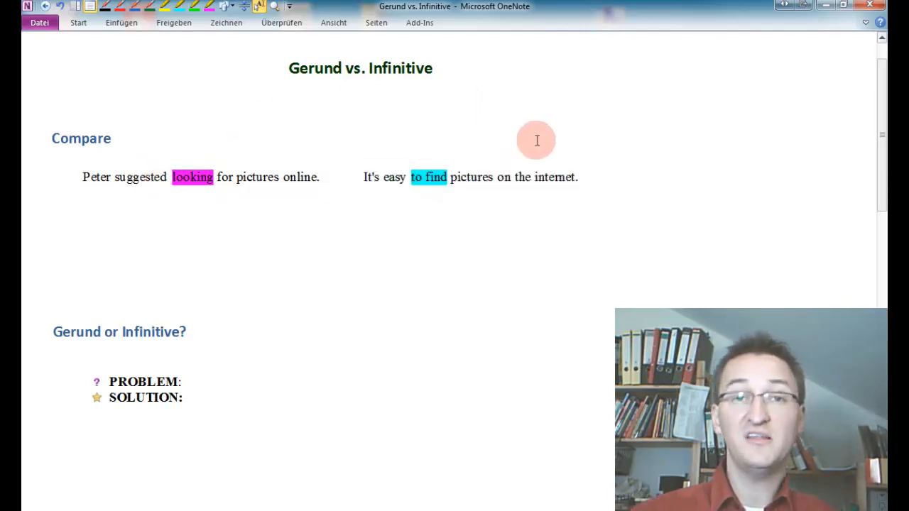
{"action": "mouse_move", "coordinate": [558, 158]}
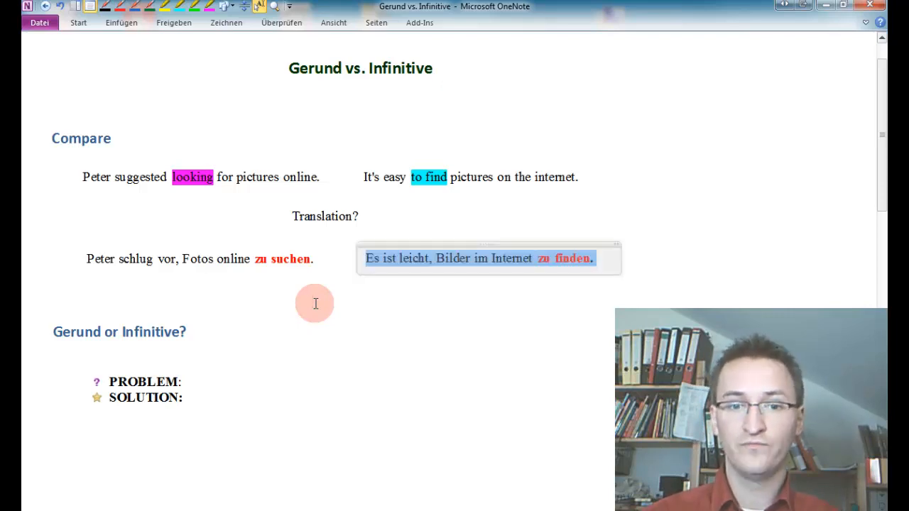
{"action": "mouse_move", "coordinate": [406, 312]}
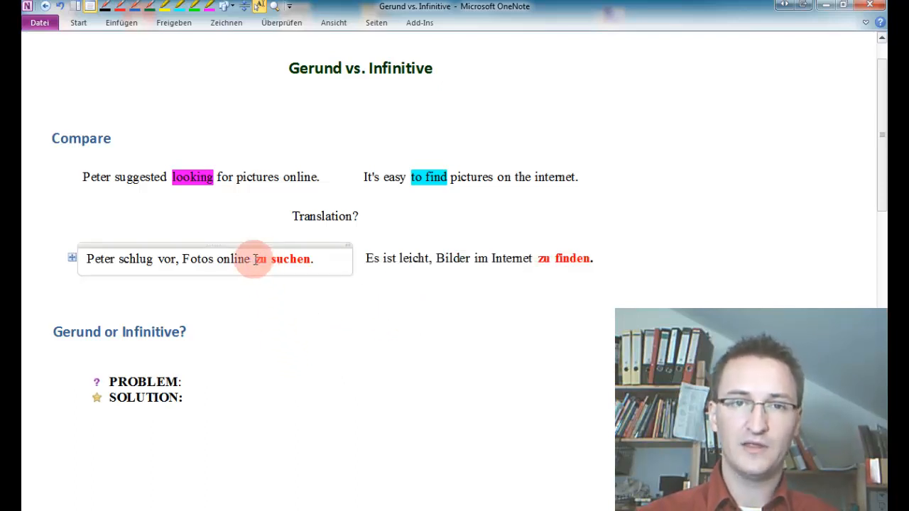
Finish the German translations with 'zu suchen' and 'zu finden' in bold red
{"action": "left_click", "coordinate": [405, 314]}
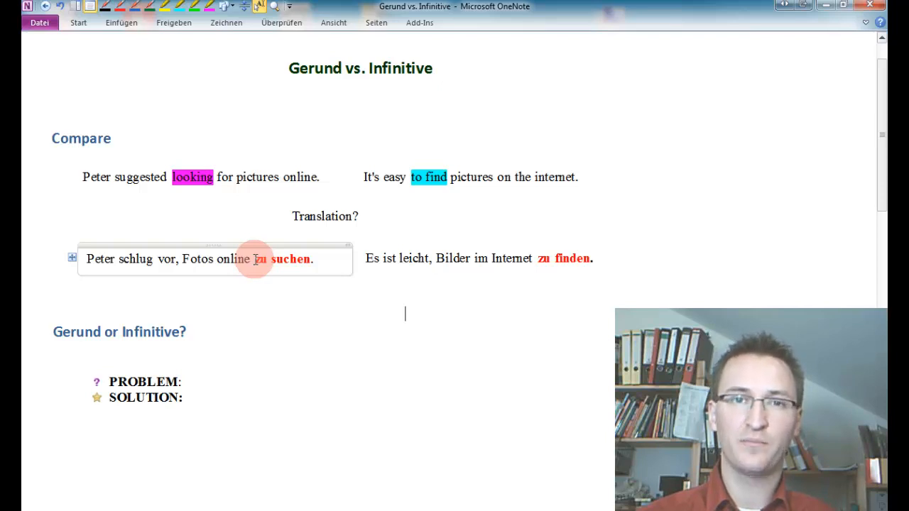
Select text in the PROBLEM line to start the zu-Infinitiv explanation
{"action": "double_click", "coordinate": [282, 258]}
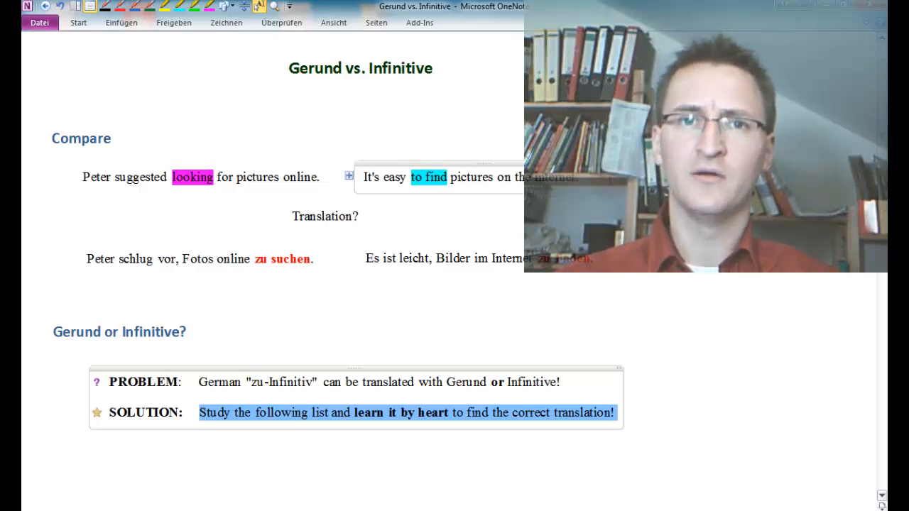
Scroll down to reveal the Gerund vs. To-infinitive rule table
{"action": "scroll", "scroll_direction": "down", "scroll_amount": 3}
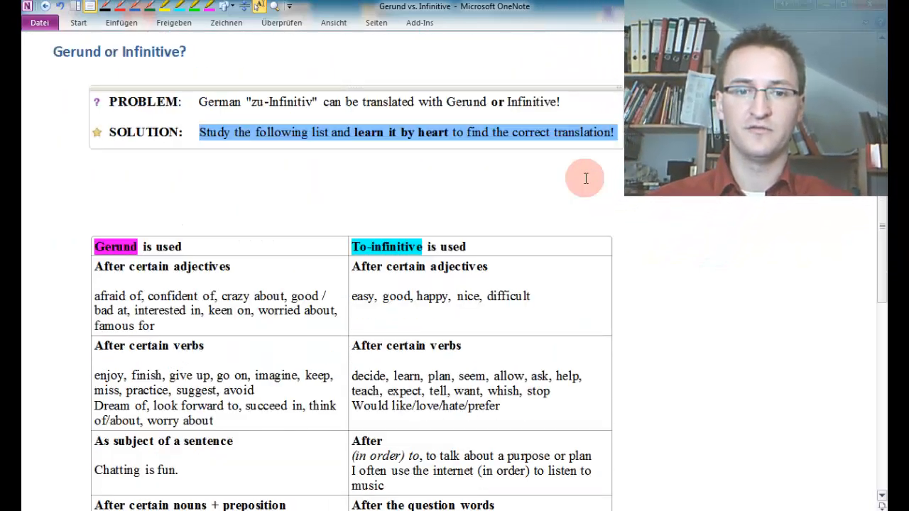
{"action": "scroll", "scroll_direction": "down", "scroll_amount": 3}
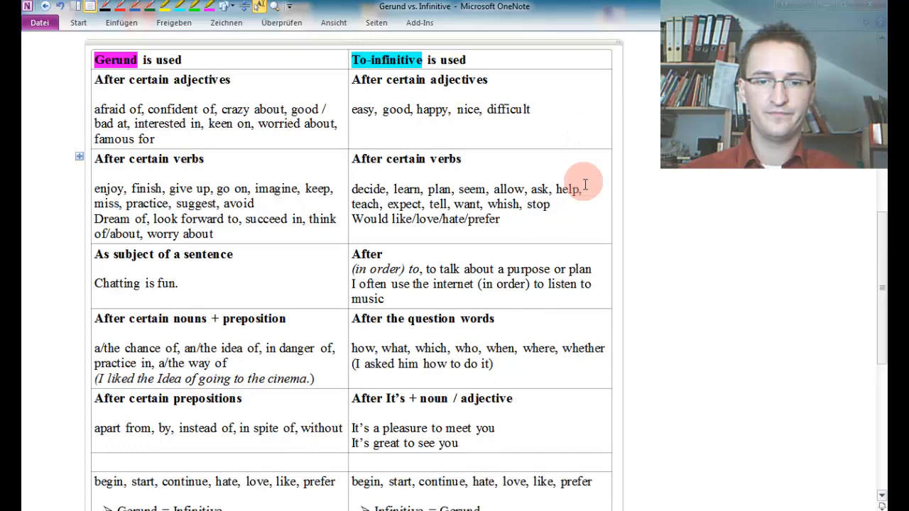
{"action": "scroll", "scroll_direction": "down", "scroll_amount": 3}
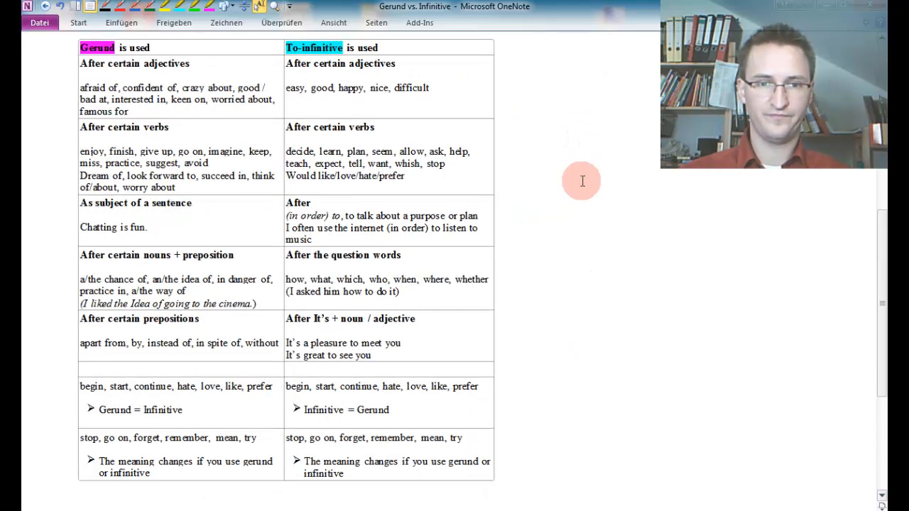
{"action": "mouse_move", "coordinate": [587, 164]}
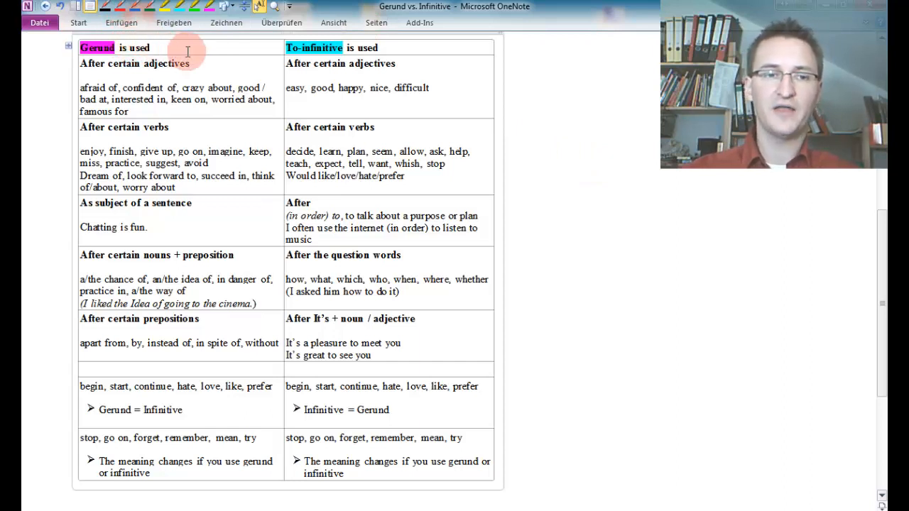
{"action": "mouse_move", "coordinate": [201, 61]}
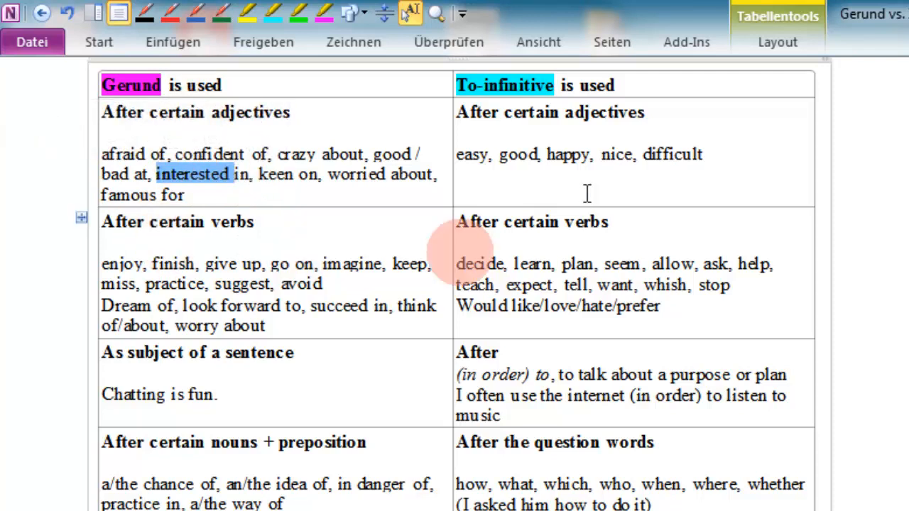
{"action": "mouse_move", "coordinate": [561, 163]}
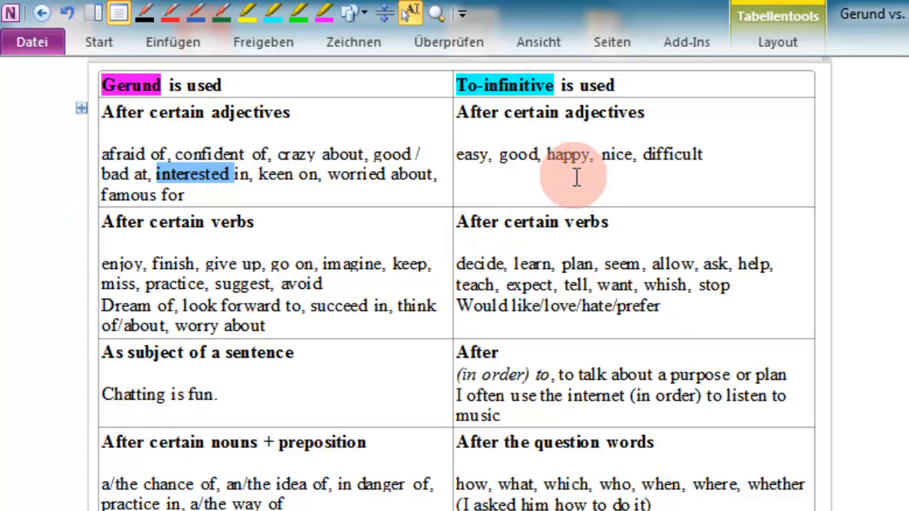
{"action": "mouse_move", "coordinate": [578, 143]}
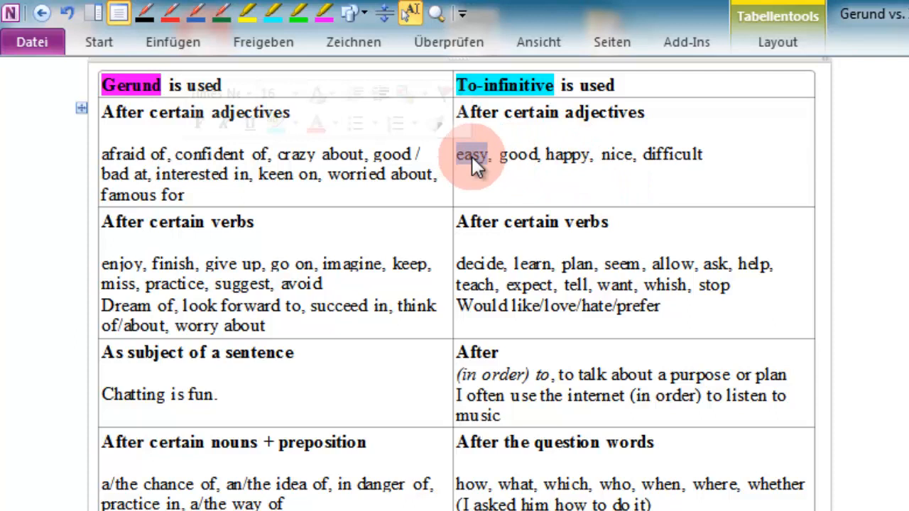
{"action": "left_click", "coordinate": [472, 154]}
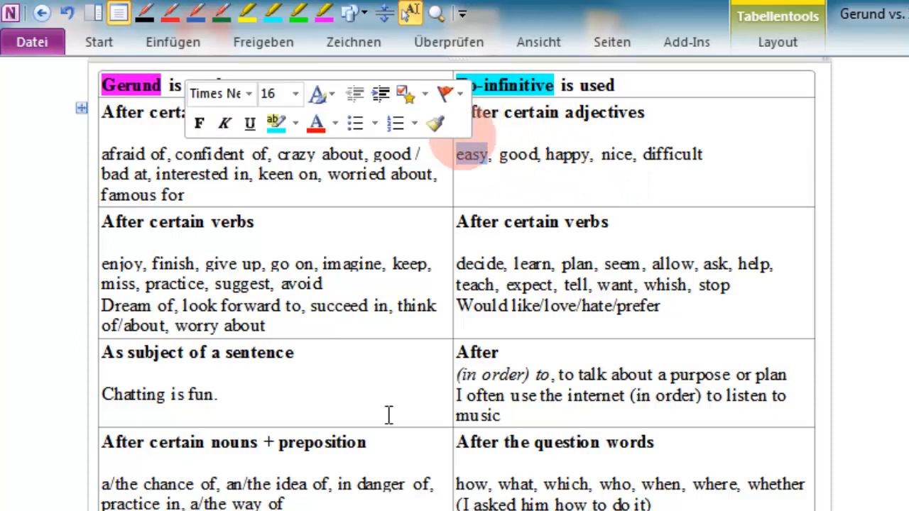
{"action": "left_click", "coordinate": [227, 277]}
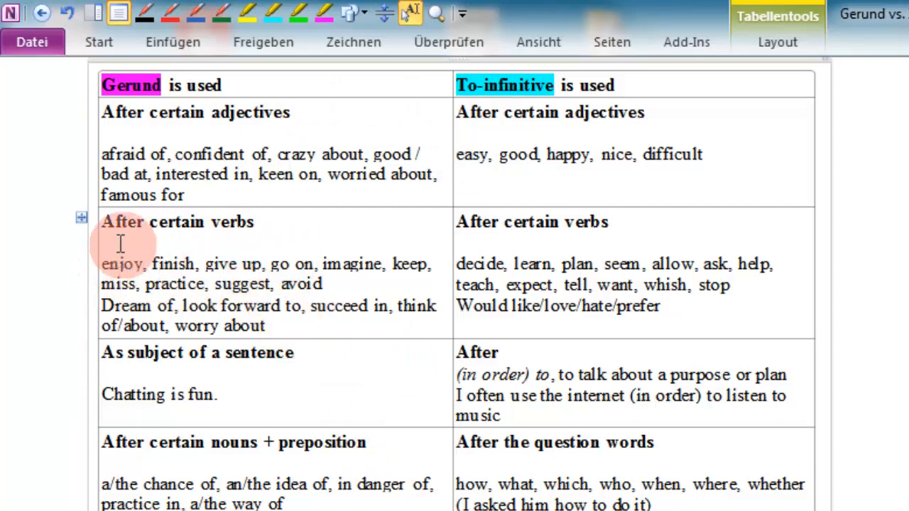
{"action": "mouse_move", "coordinate": [556, 264]}
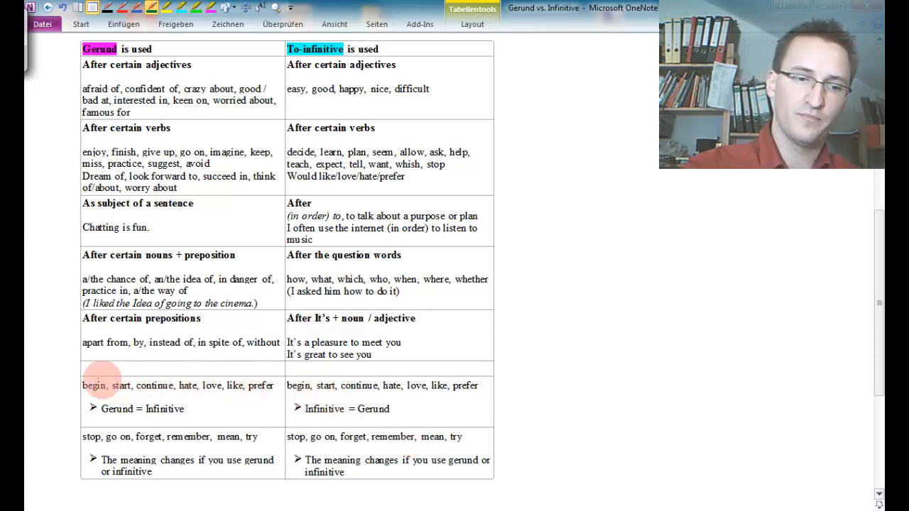
{"action": "mouse_move", "coordinate": [284, 455]}
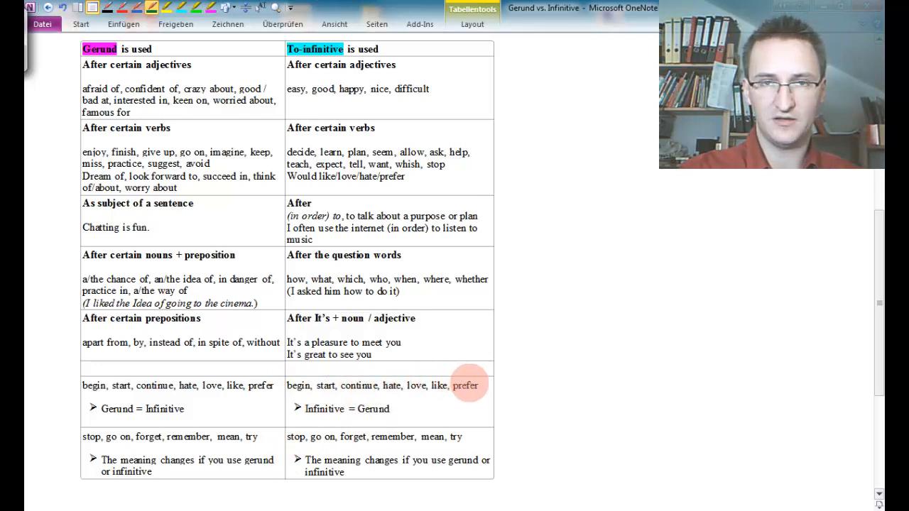
{"action": "mouse_move", "coordinate": [472, 405]}
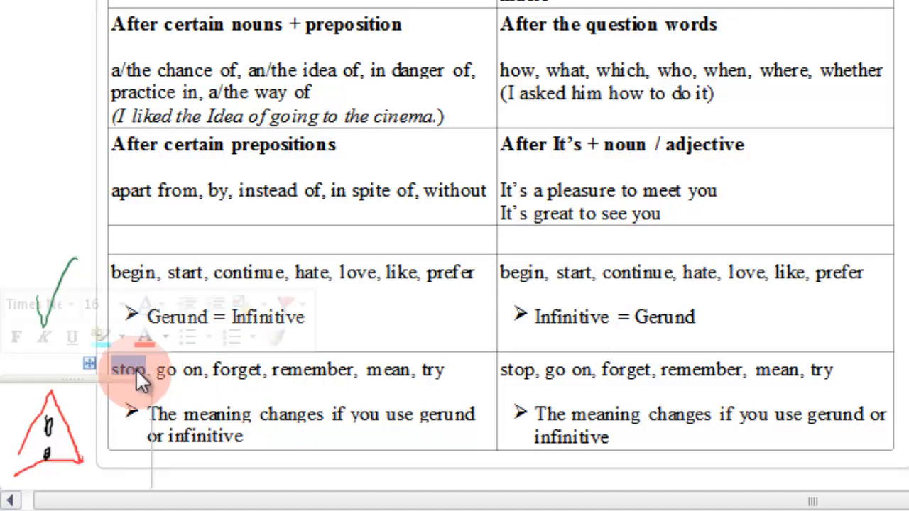
Select the word 'stop' in the last table row
{"action": "double_click", "coordinate": [128, 369]}
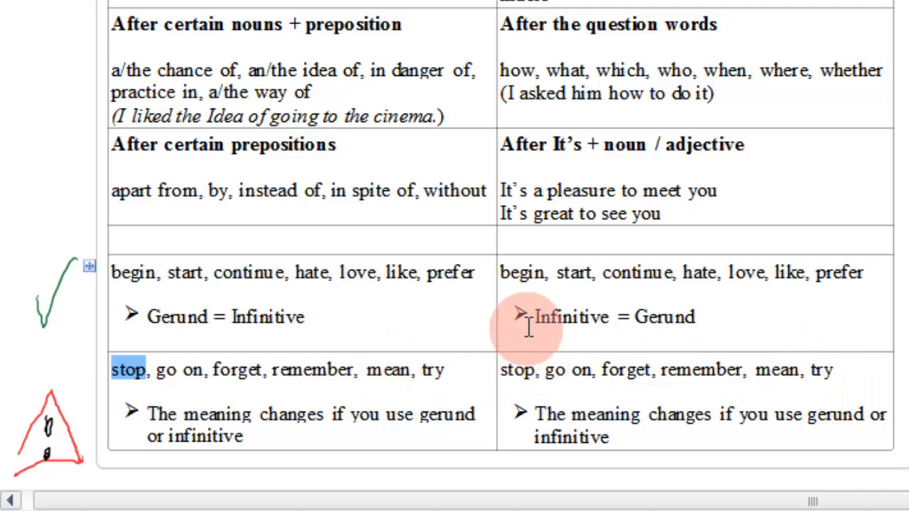
{"action": "mouse_move", "coordinate": [466, 284]}
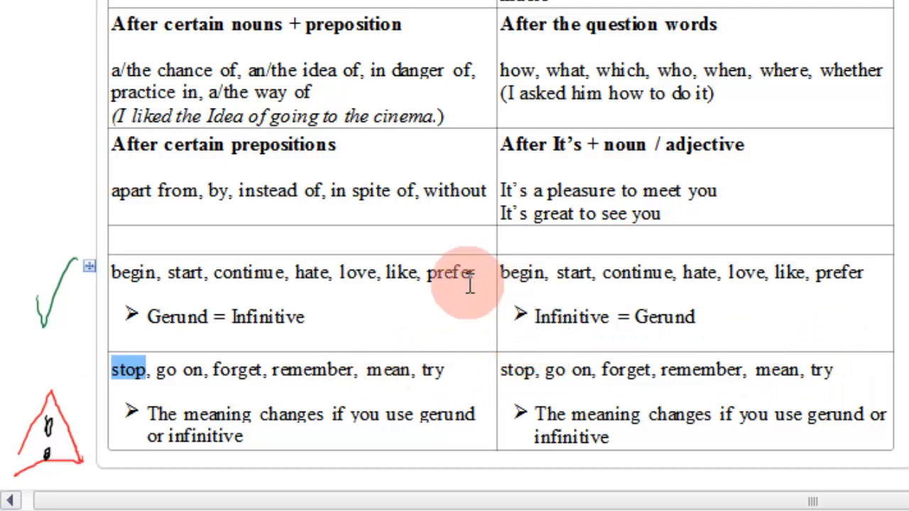